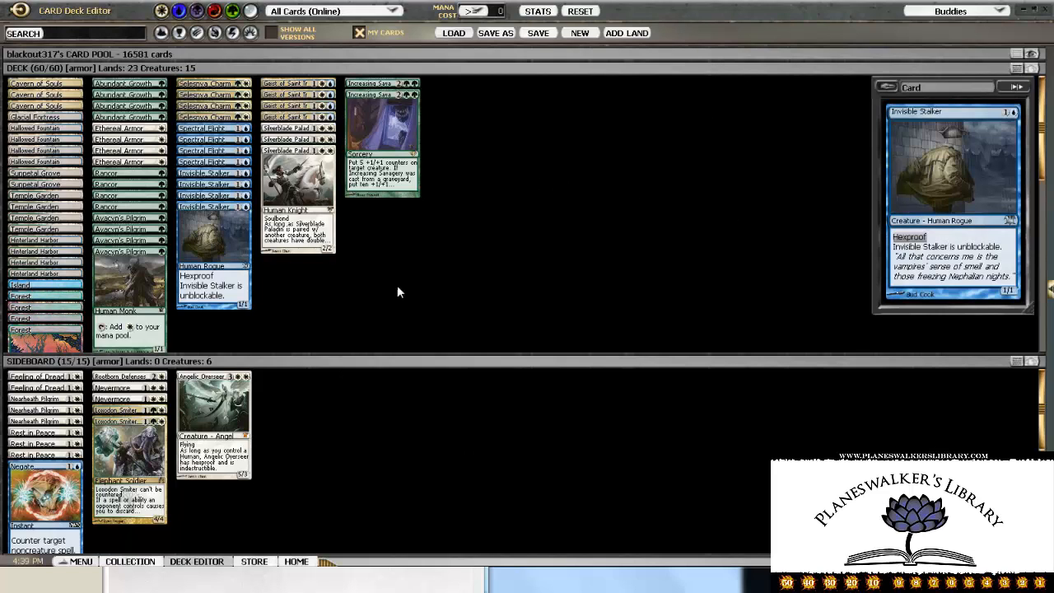
pyautogui.moveTo(481, 287)
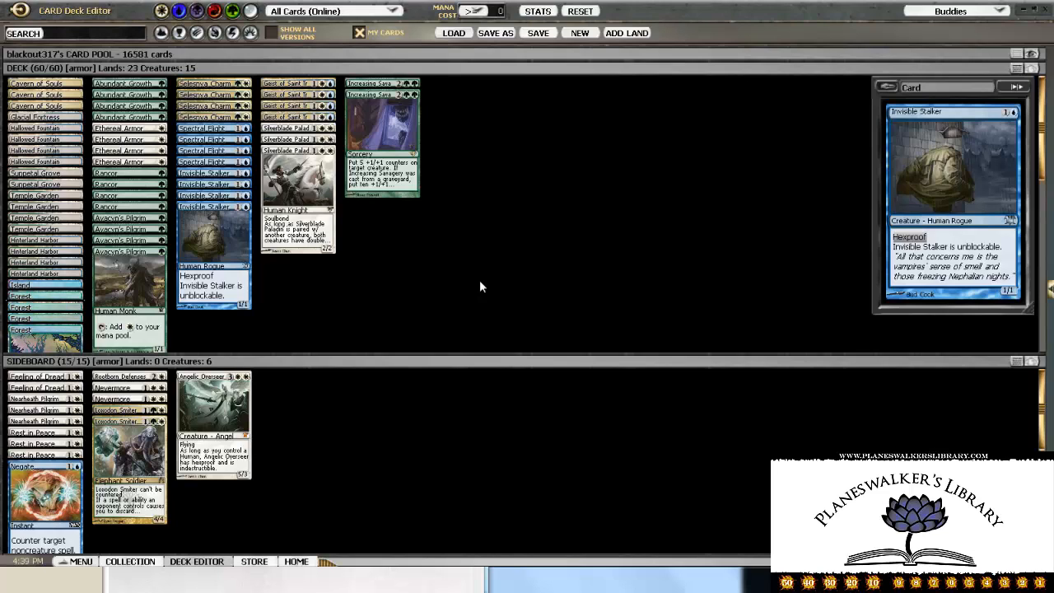
pyautogui.moveTo(448, 142)
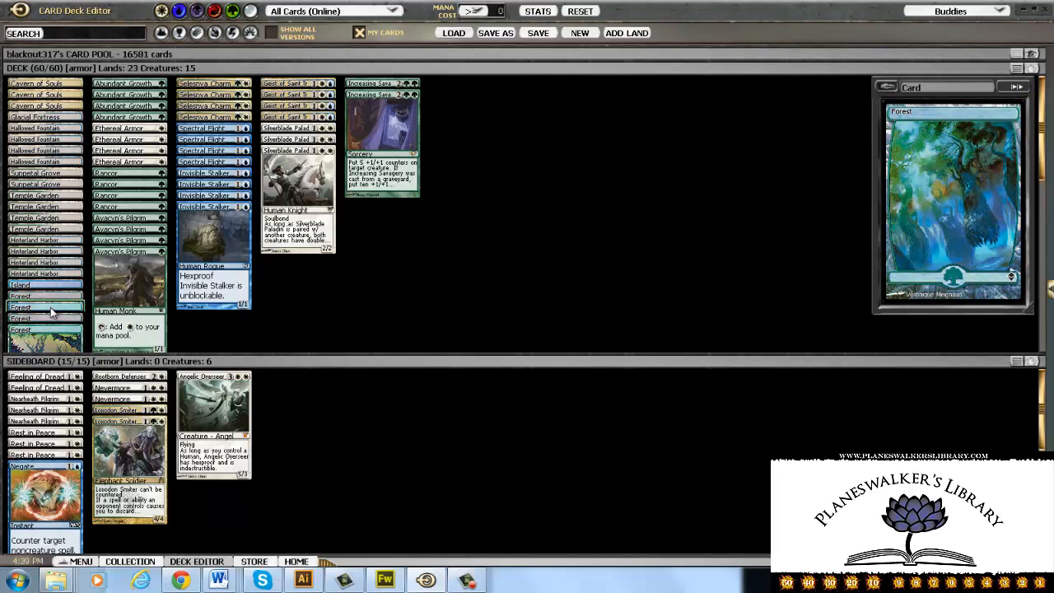
# - Preview the Island, Temple Garden and Forest lands from the deck list
pyautogui.click(36, 285)
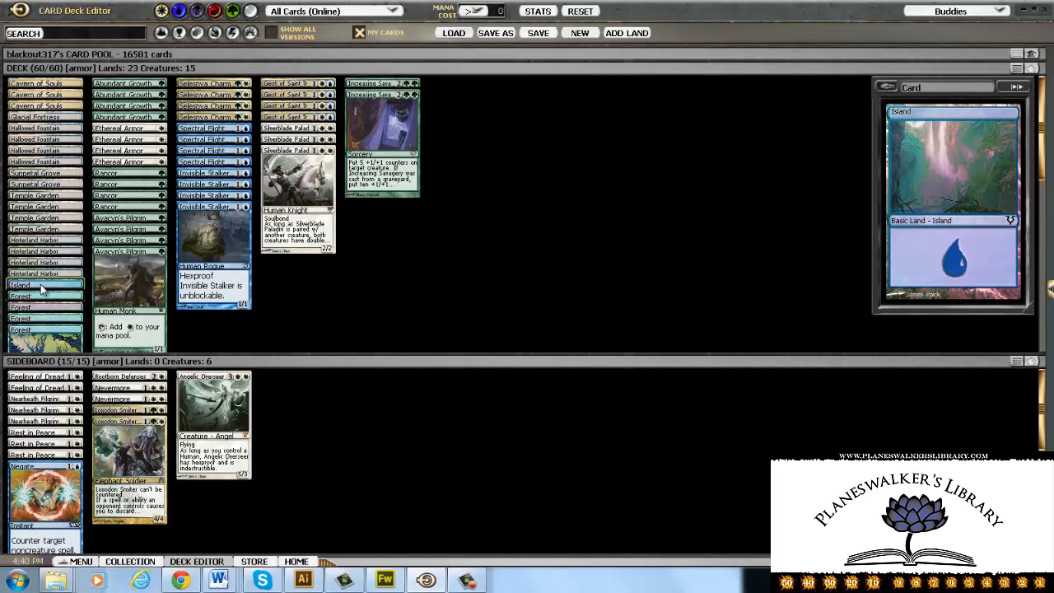
pyautogui.click(33, 217)
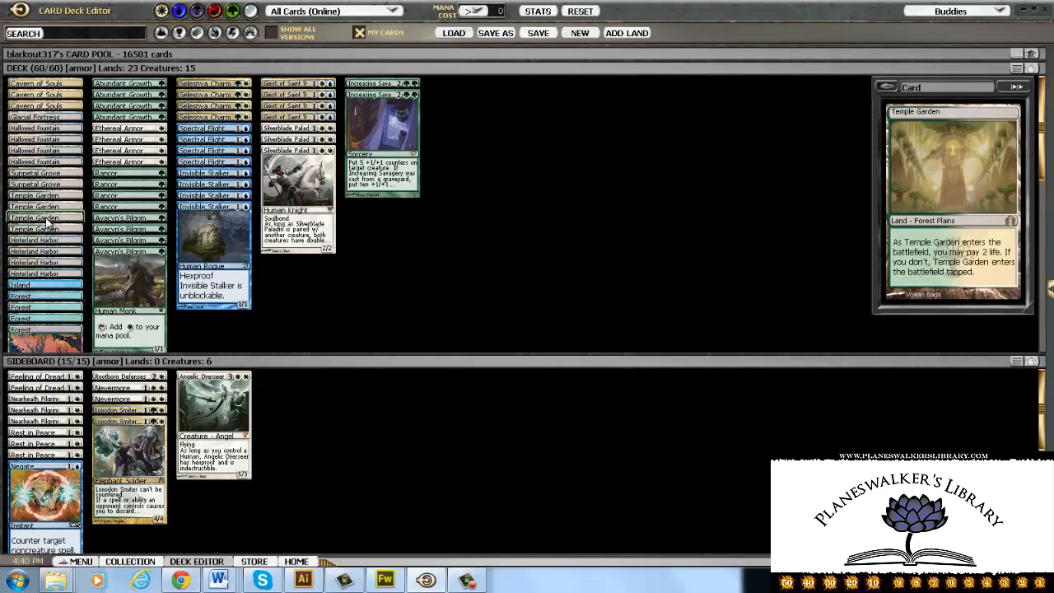
pyautogui.click(41, 139)
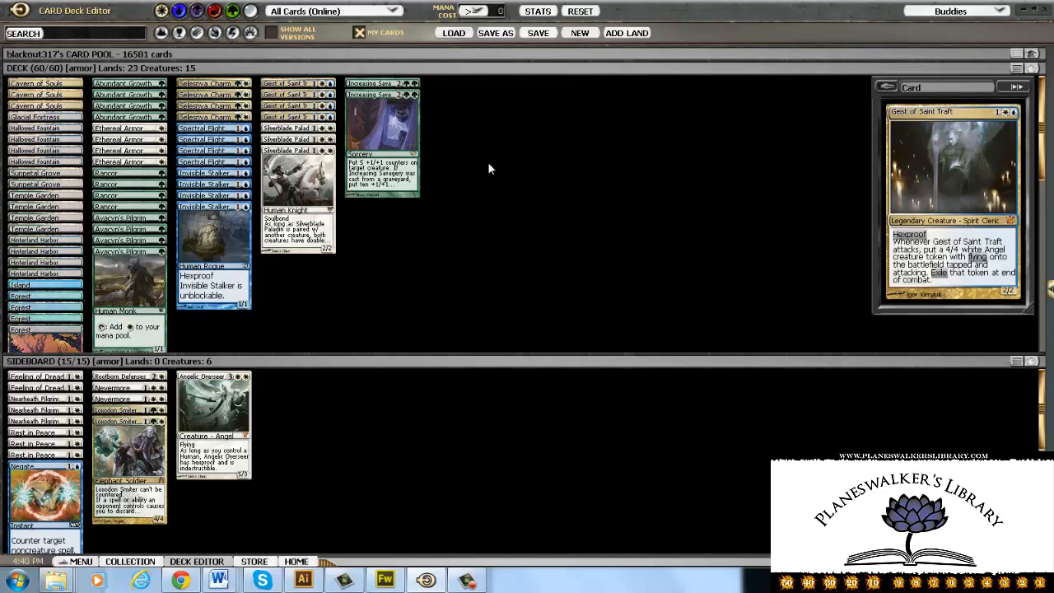
pyautogui.moveTo(1024, 397)
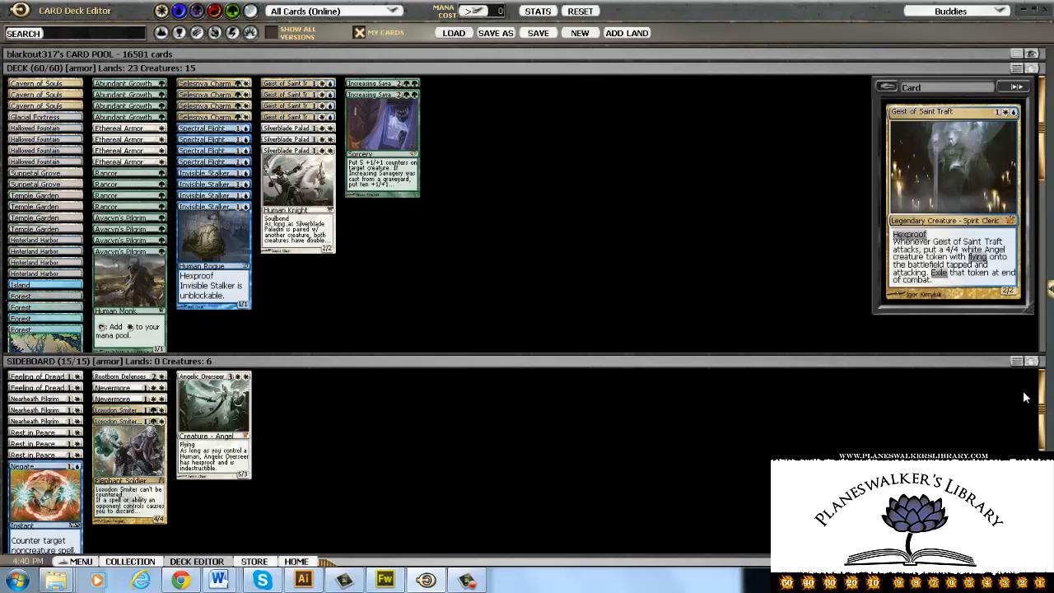
pyautogui.moveTo(284, 445)
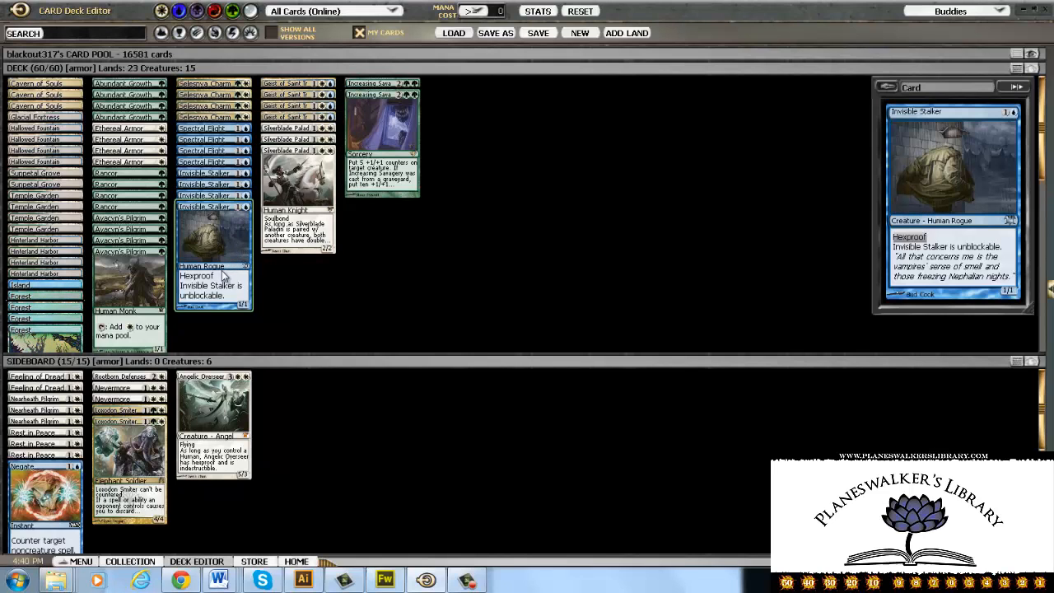
# - Preview Increasing Savagery and a neighbouring card from the deck columns
pyautogui.click(296, 106)
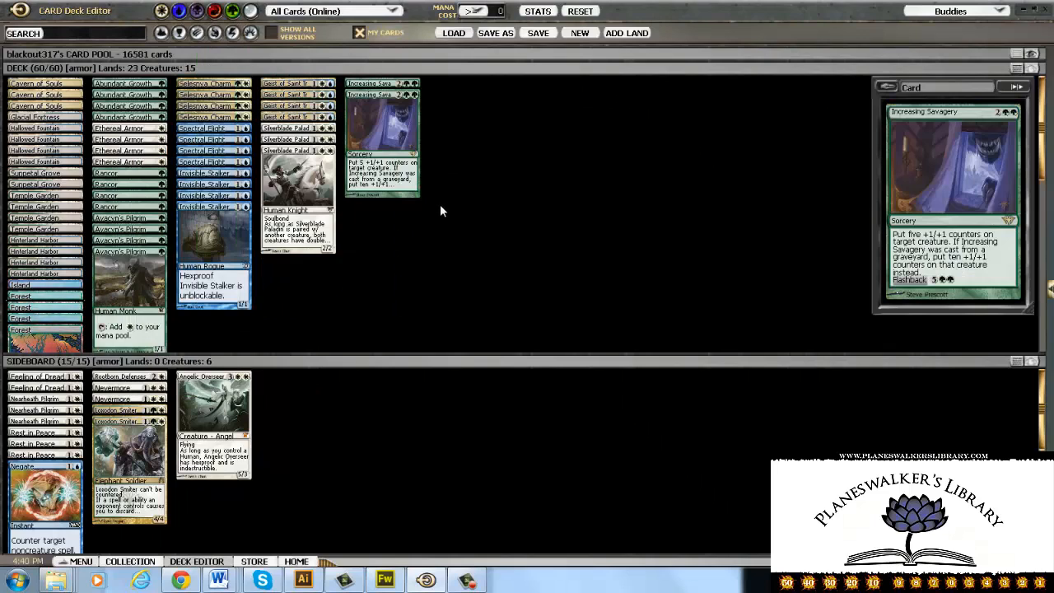
pyautogui.moveTo(429, 221)
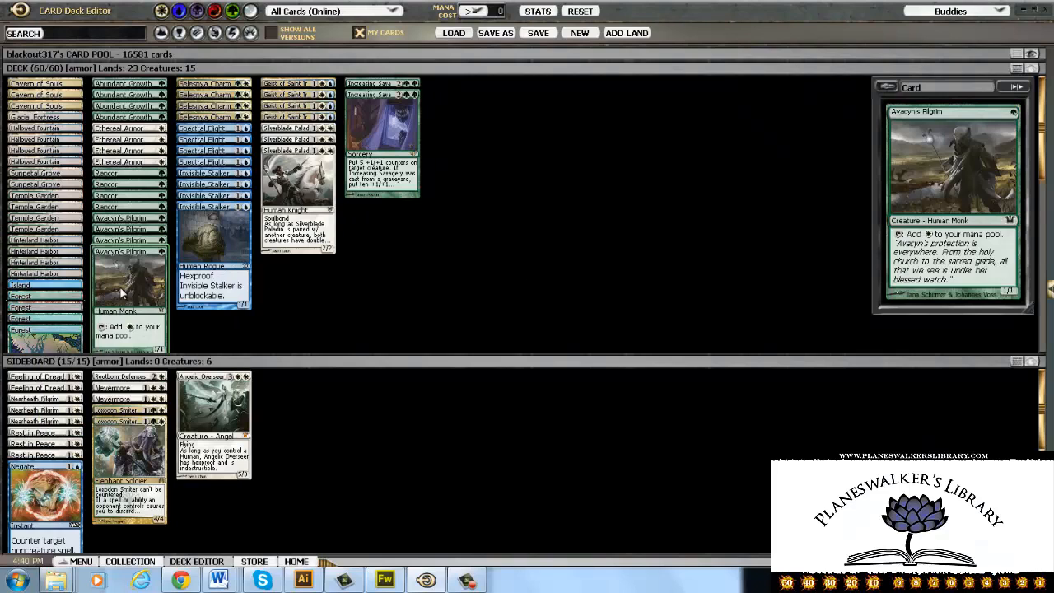
pyautogui.click(300, 115)
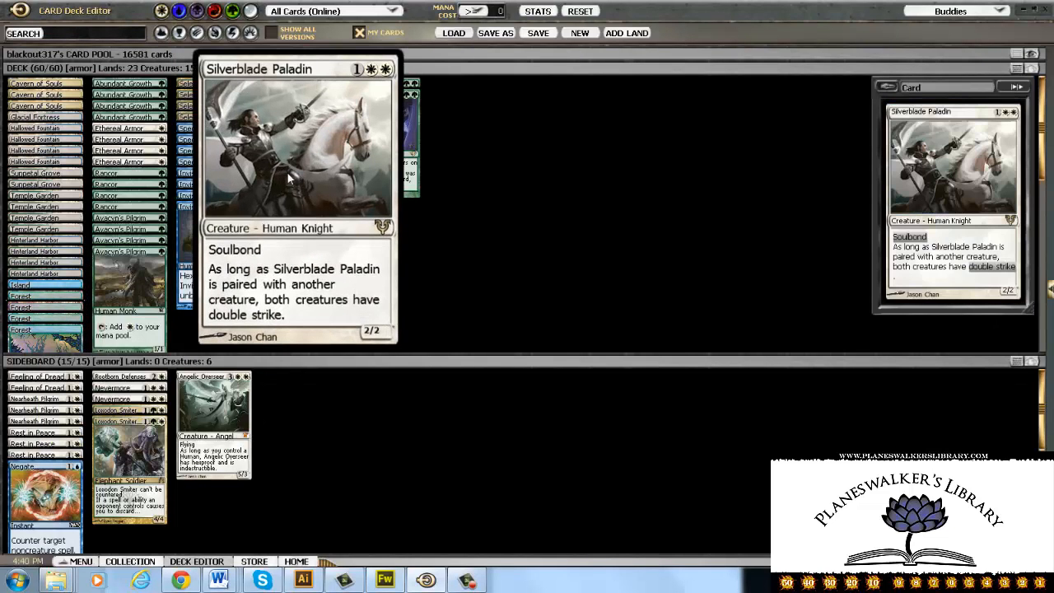
pyautogui.moveTo(300, 168)
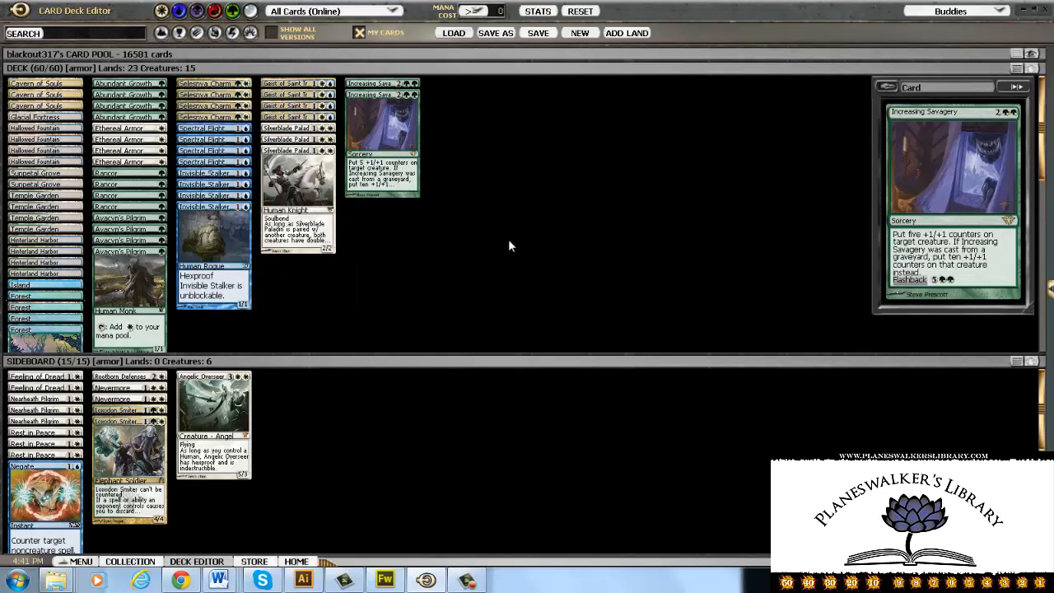
pyautogui.moveTo(668, 205)
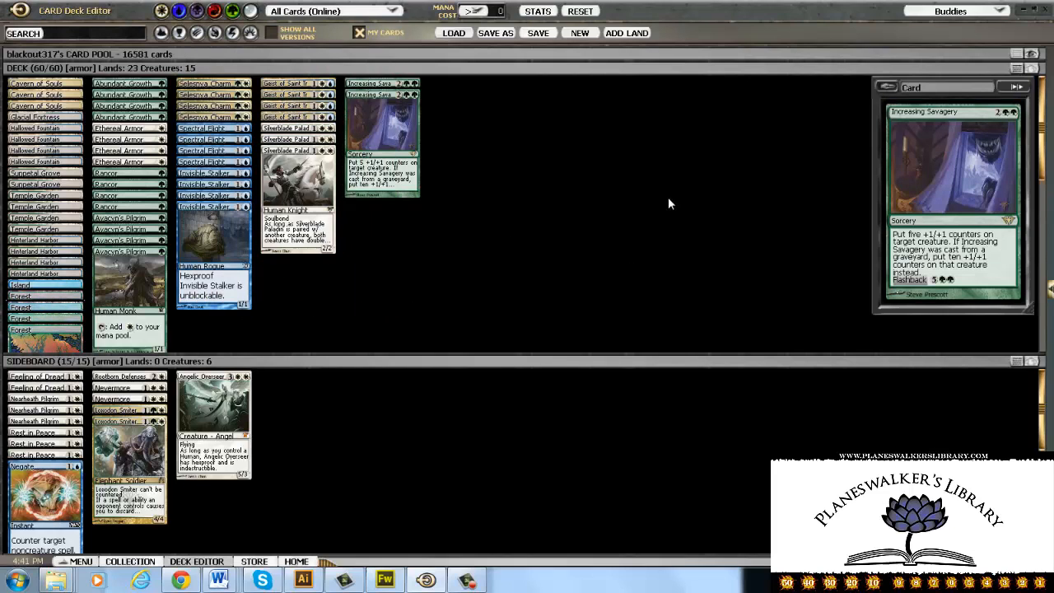
pyautogui.moveTo(646, 188)
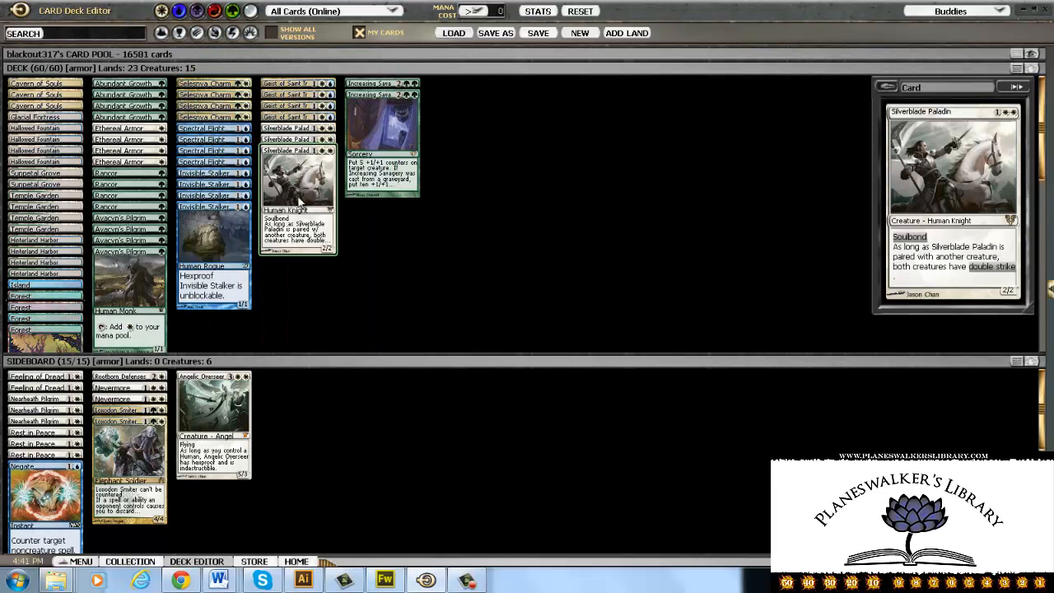
pyautogui.moveTo(255, 185)
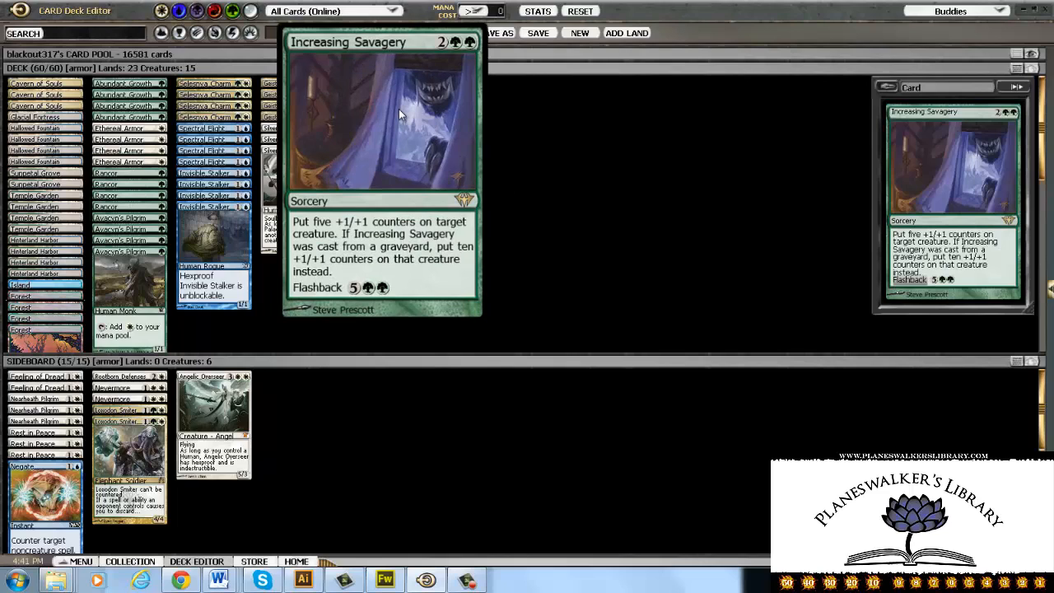
pyautogui.moveTo(395, 168)
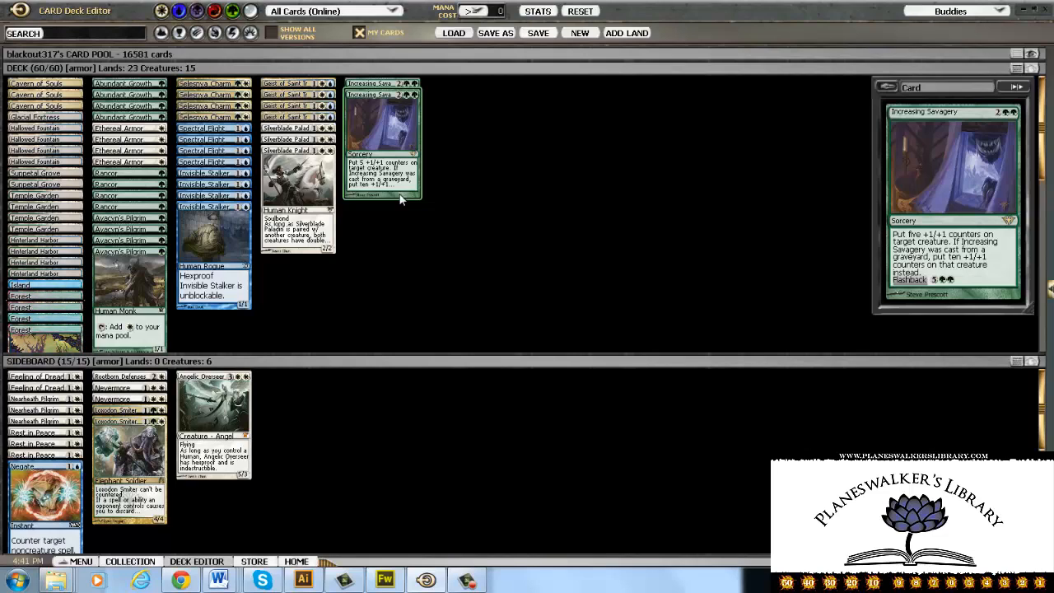
pyautogui.moveTo(376, 169)
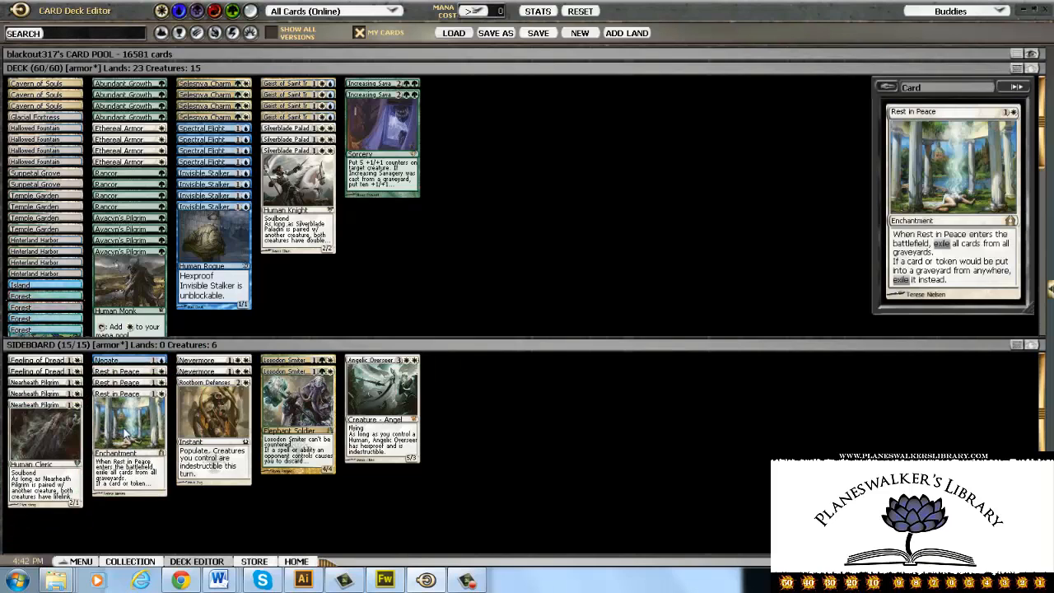
pyautogui.moveTo(82, 444)
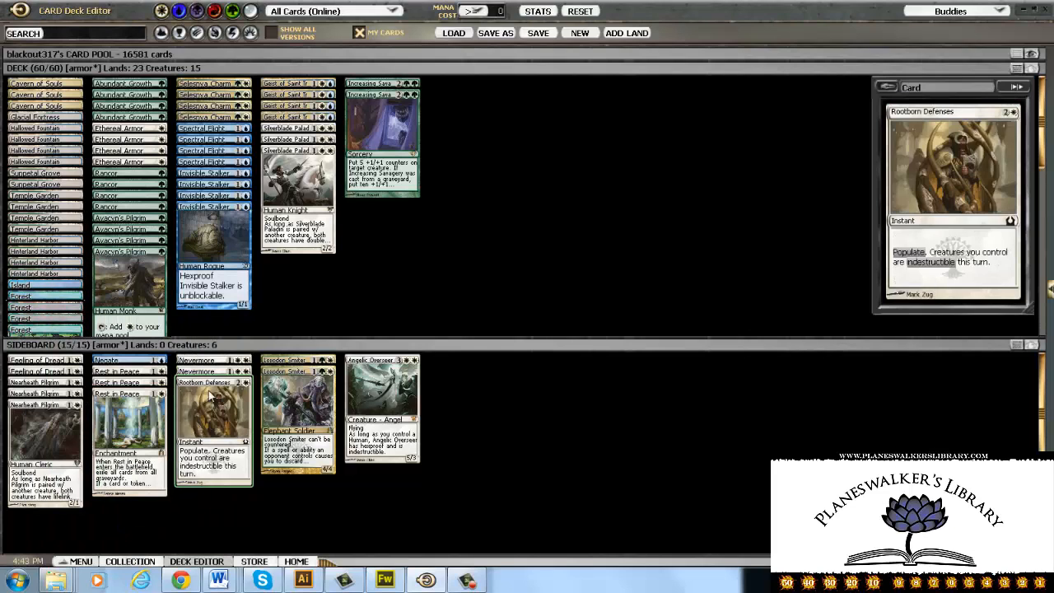
pyautogui.moveTo(196, 372)
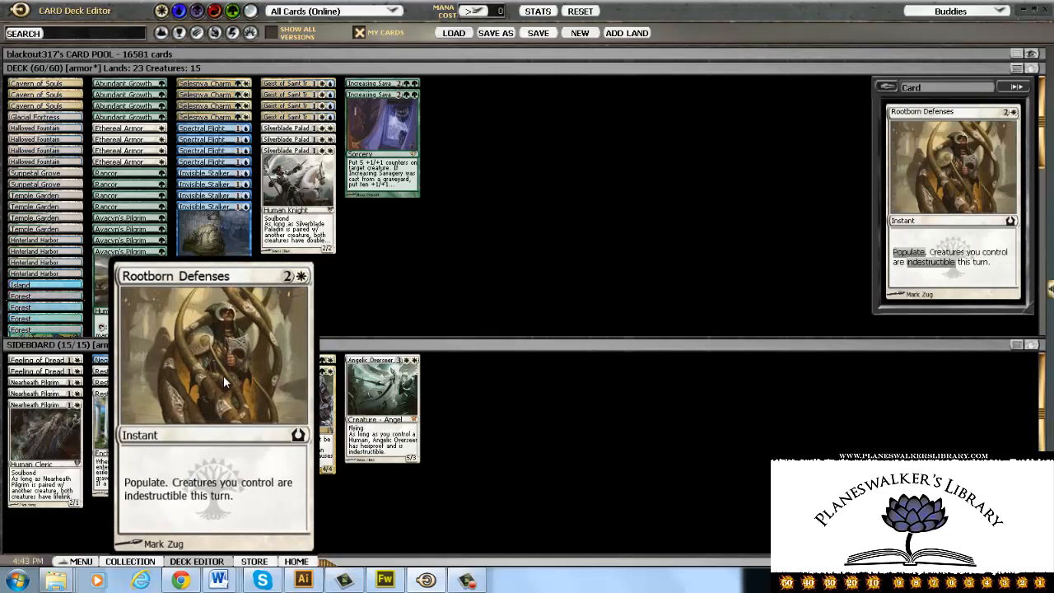
pyautogui.moveTo(227, 414)
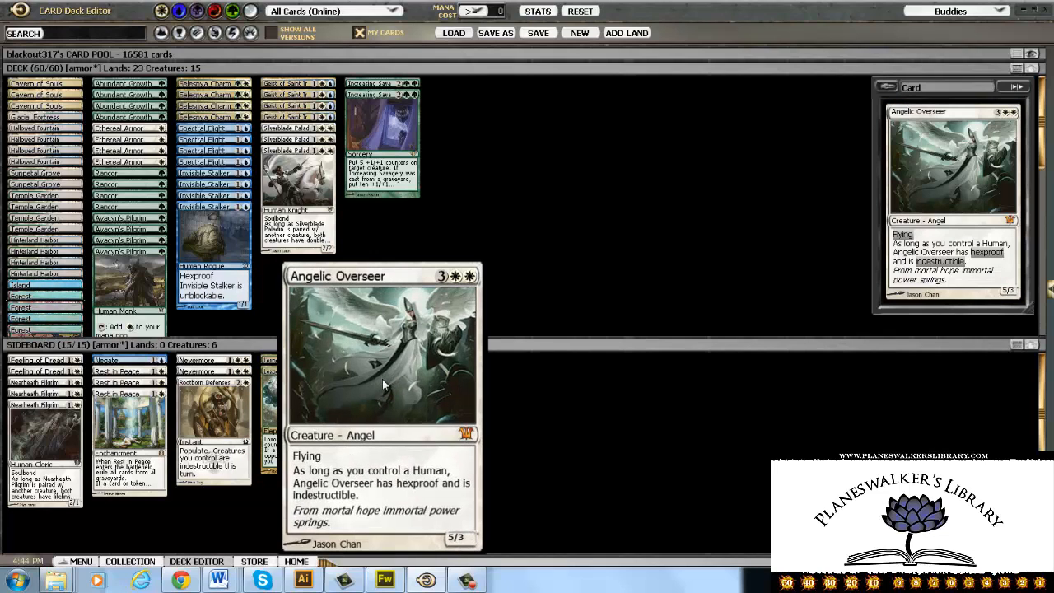
pyautogui.moveTo(375, 404)
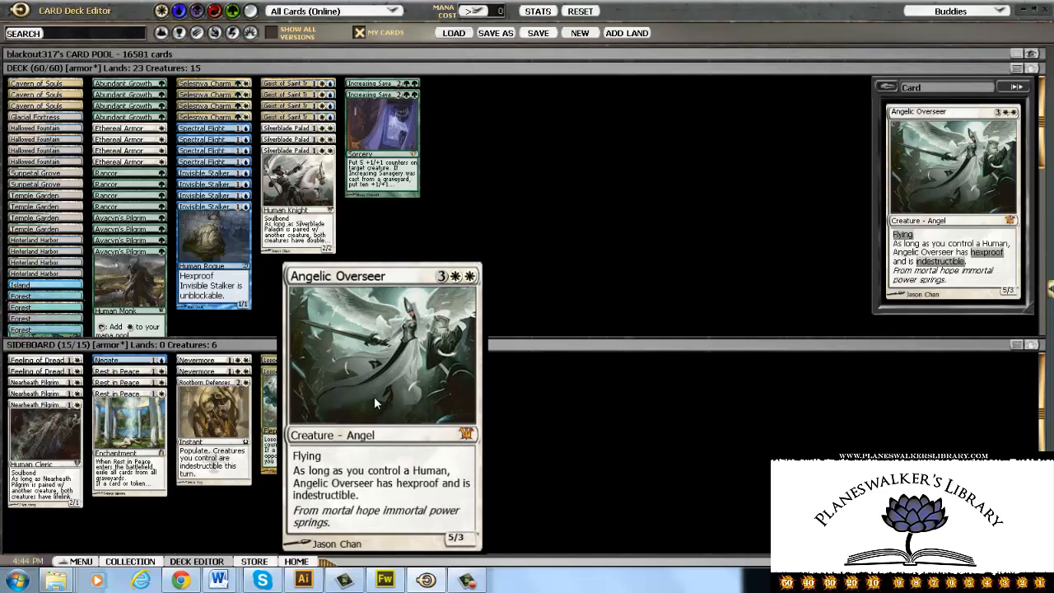
pyautogui.moveTo(382, 429)
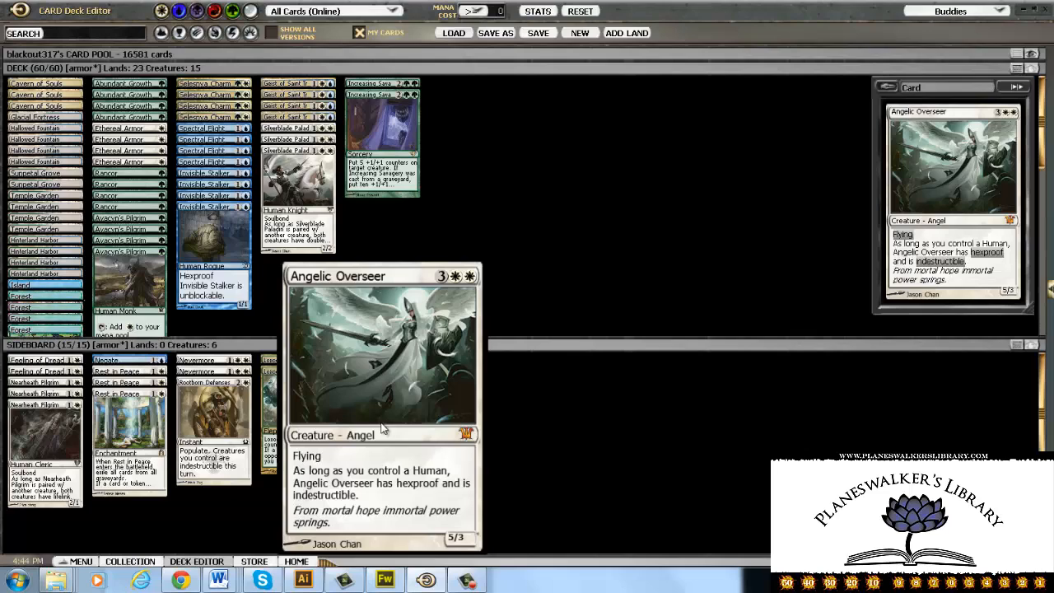
pyautogui.moveTo(420, 414)
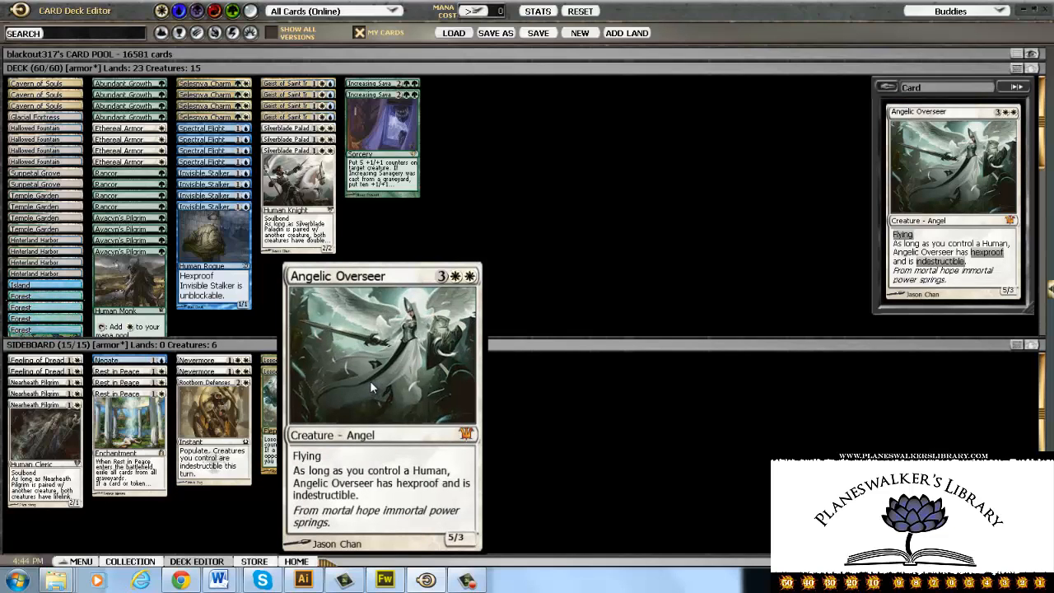
pyautogui.moveTo(382, 386)
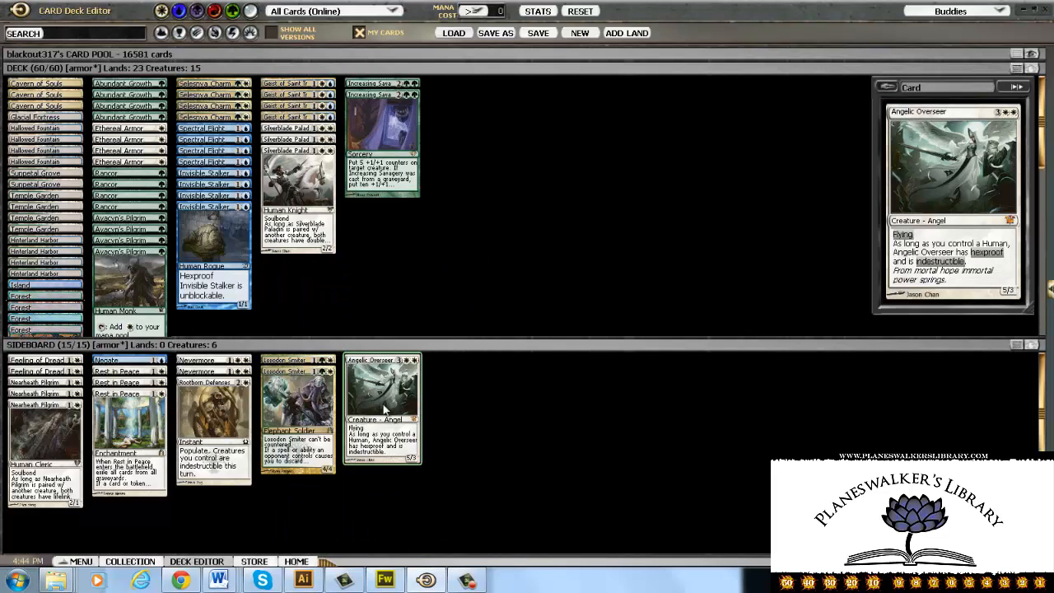
# - Preview Silverblade Paladin, then Rest in Peace from the sideboard
pyautogui.click(298, 404)
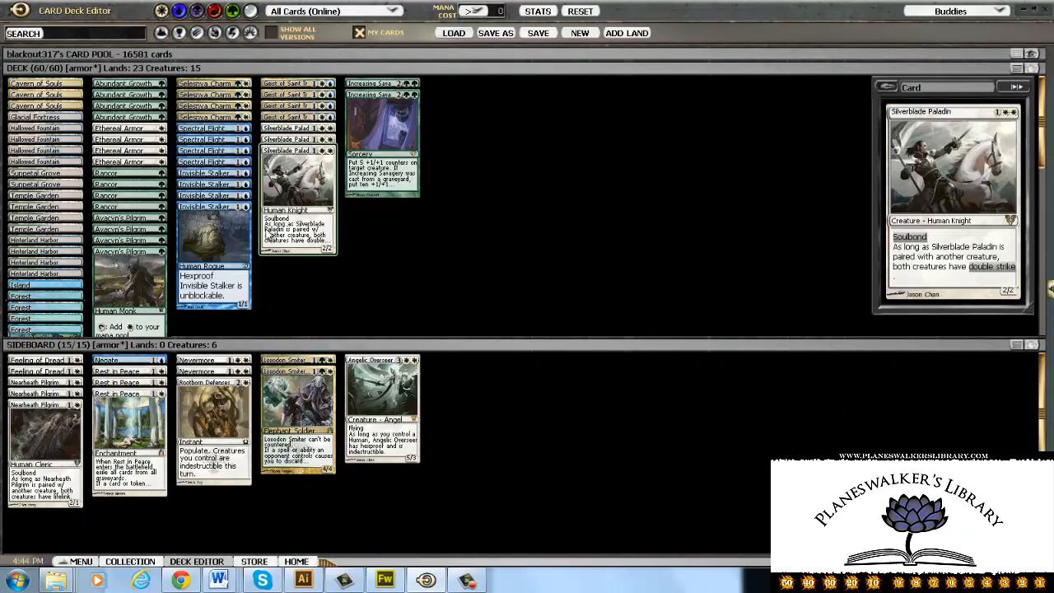
pyautogui.moveTo(319, 255)
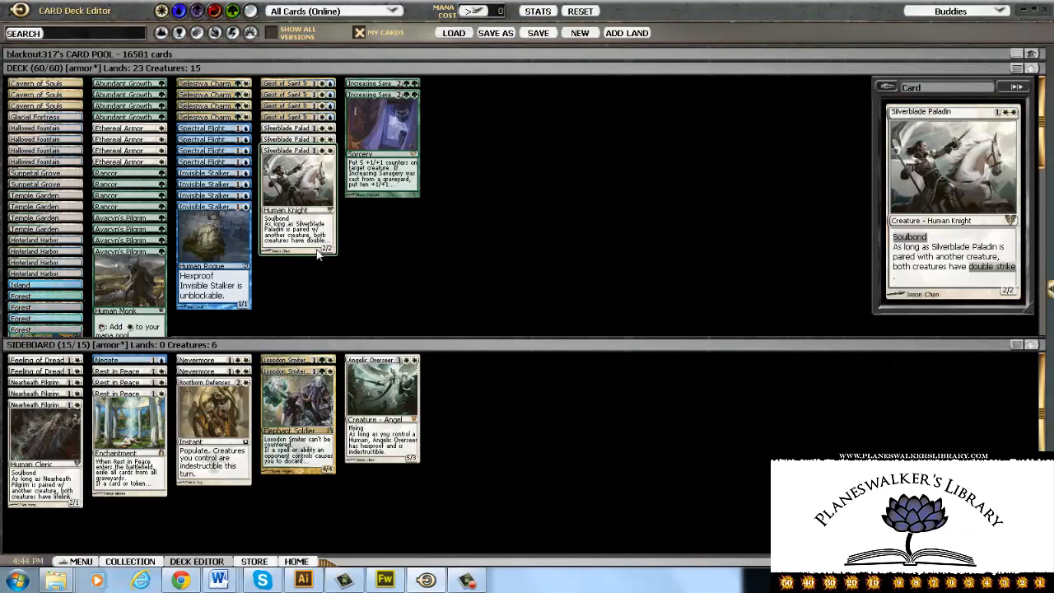
pyautogui.moveTo(283, 286)
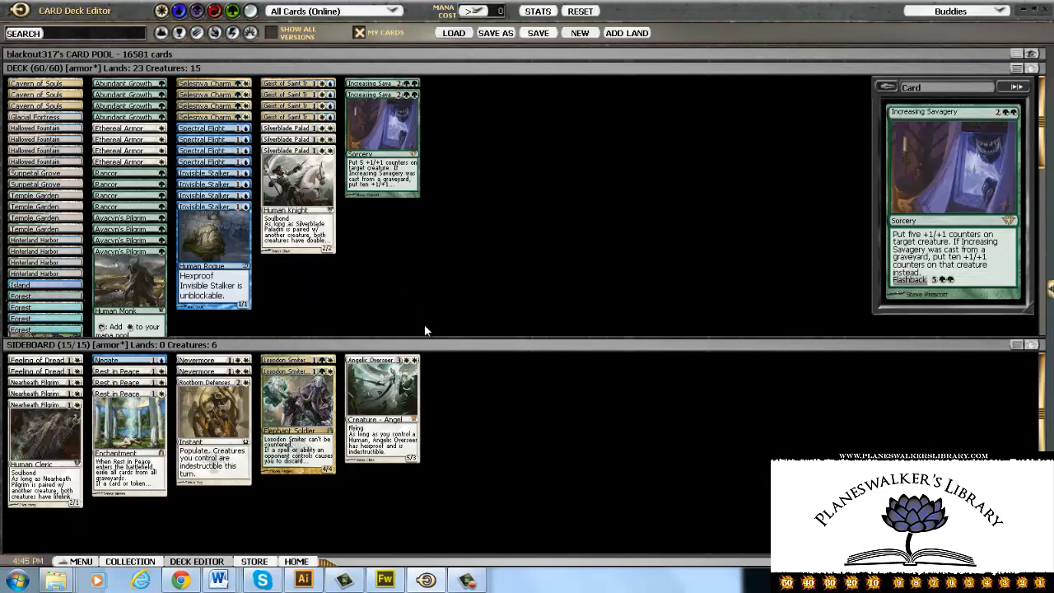
pyautogui.moveTo(527, 56)
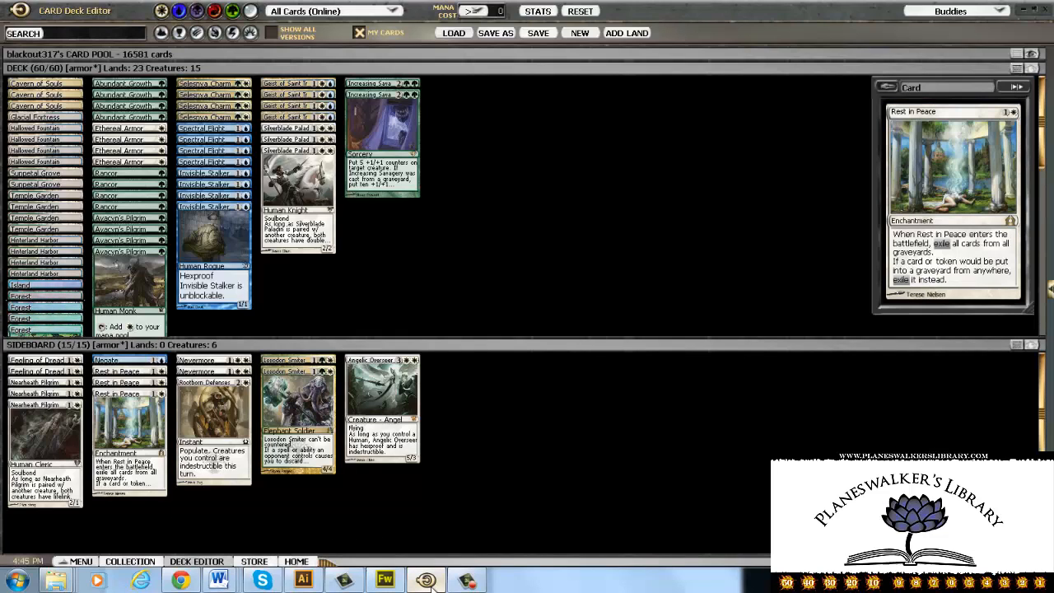
pyautogui.click(425, 580)
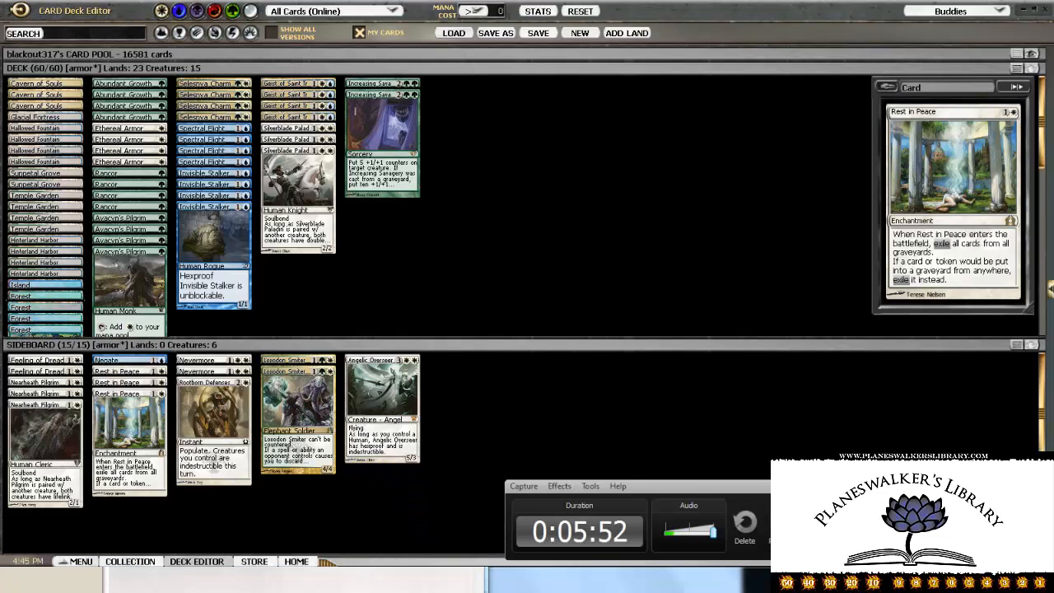